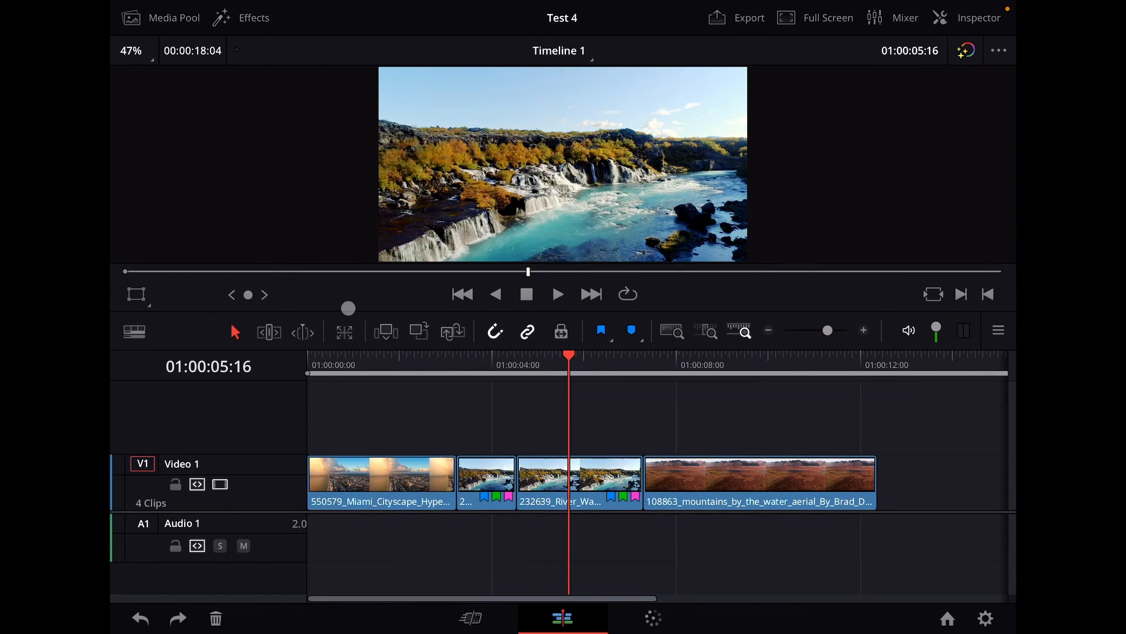
# Step: Add a green marker at the playhead on the Test 4 timeline ruler via the Cut page
pyautogui.click(600, 330)
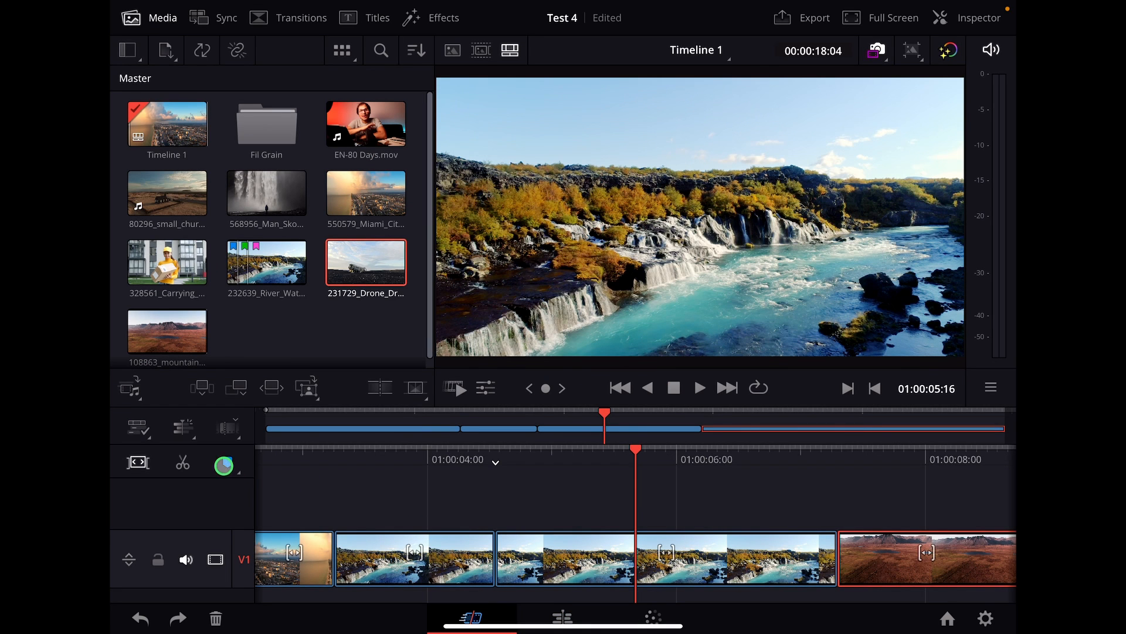
pyautogui.click(183, 428)
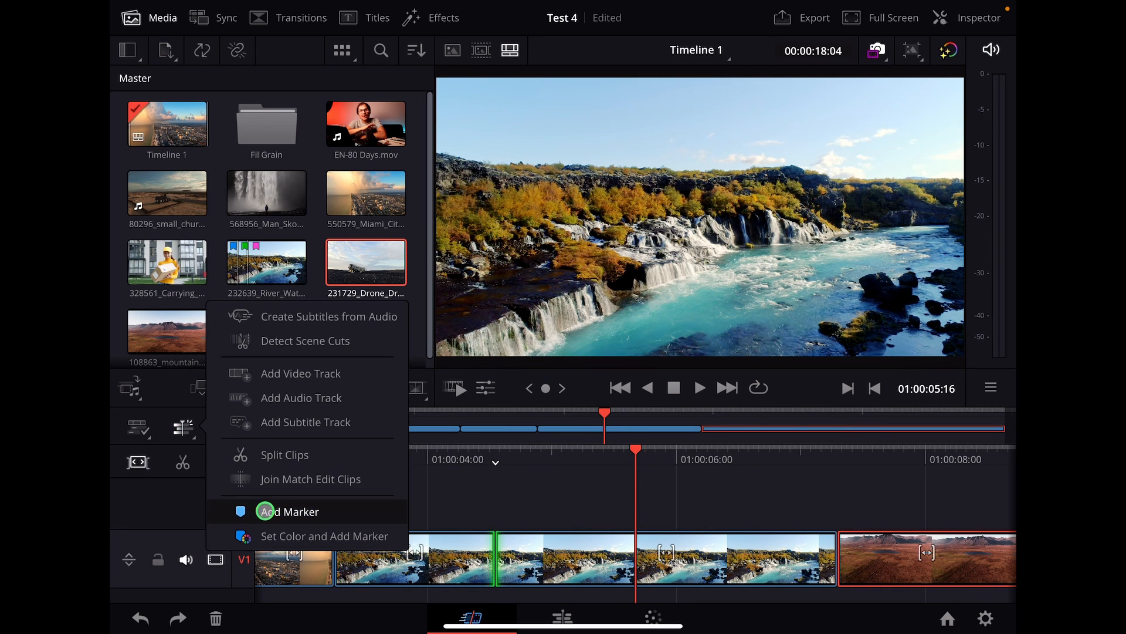
pyautogui.click(290, 510)
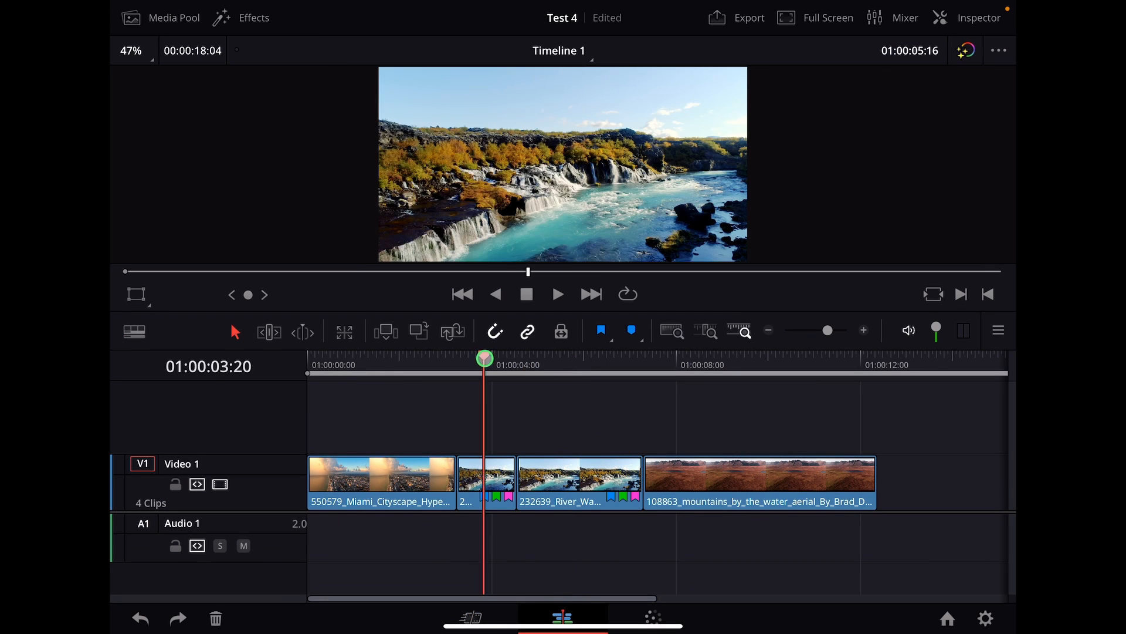
# Step: Remove the ruler marker through the Markers dialog and clear the waterfall clips' flags
pyautogui.click(631, 330)
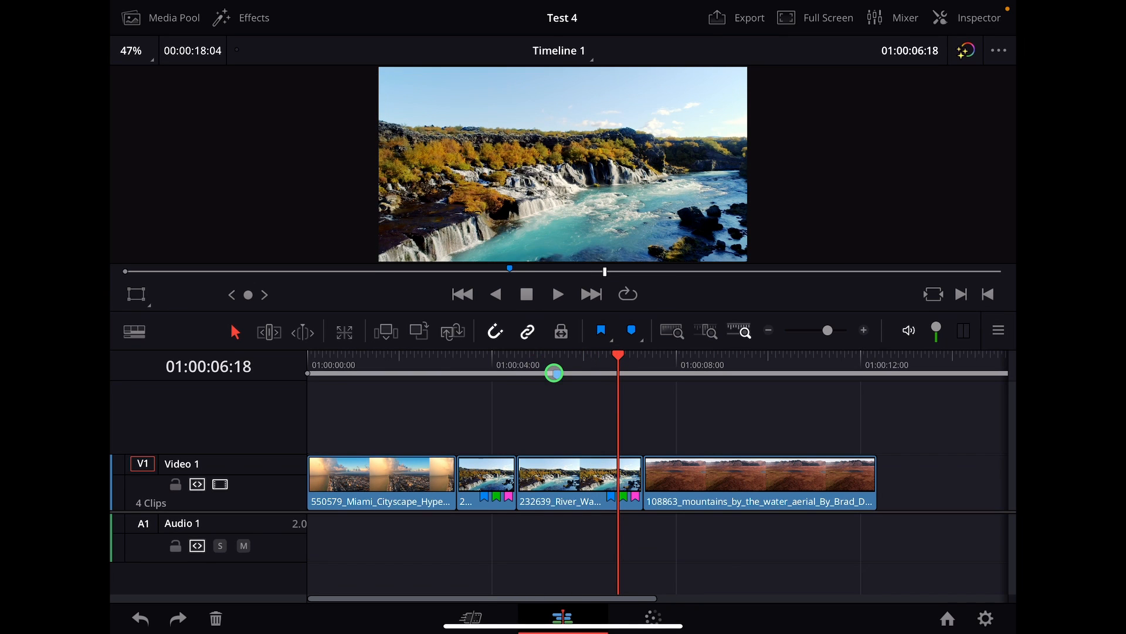
pyautogui.doubleClick(552, 373)
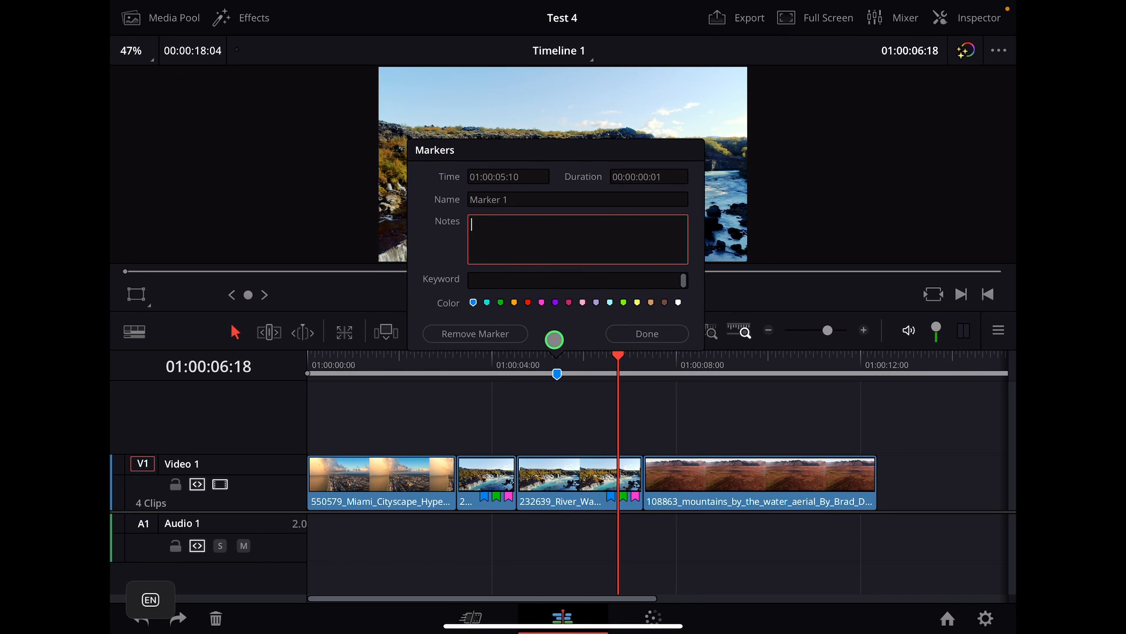
pyautogui.click(645, 334)
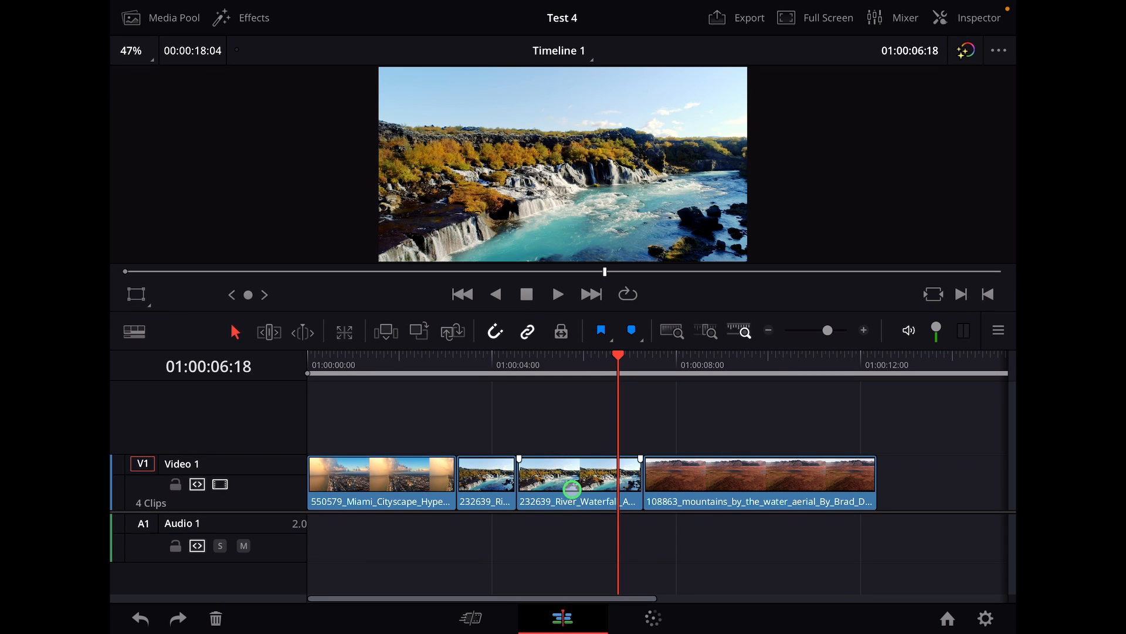
# Step: Flag the selected River Waterfall clip blue and show the Media Pool
pyautogui.click(579, 481)
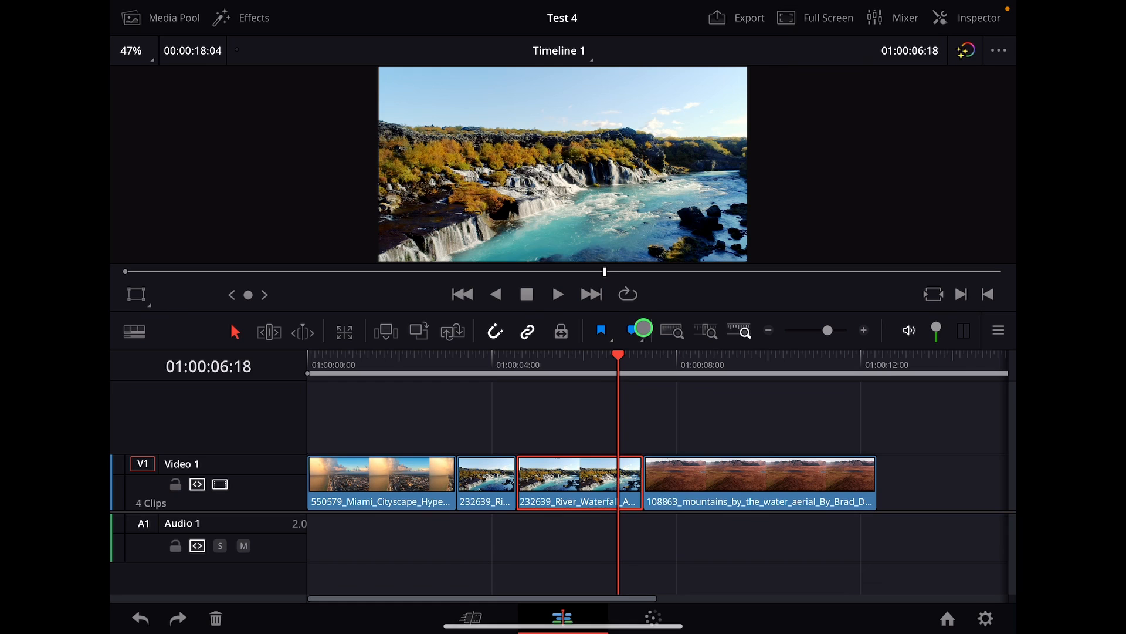
pyautogui.click(600, 331)
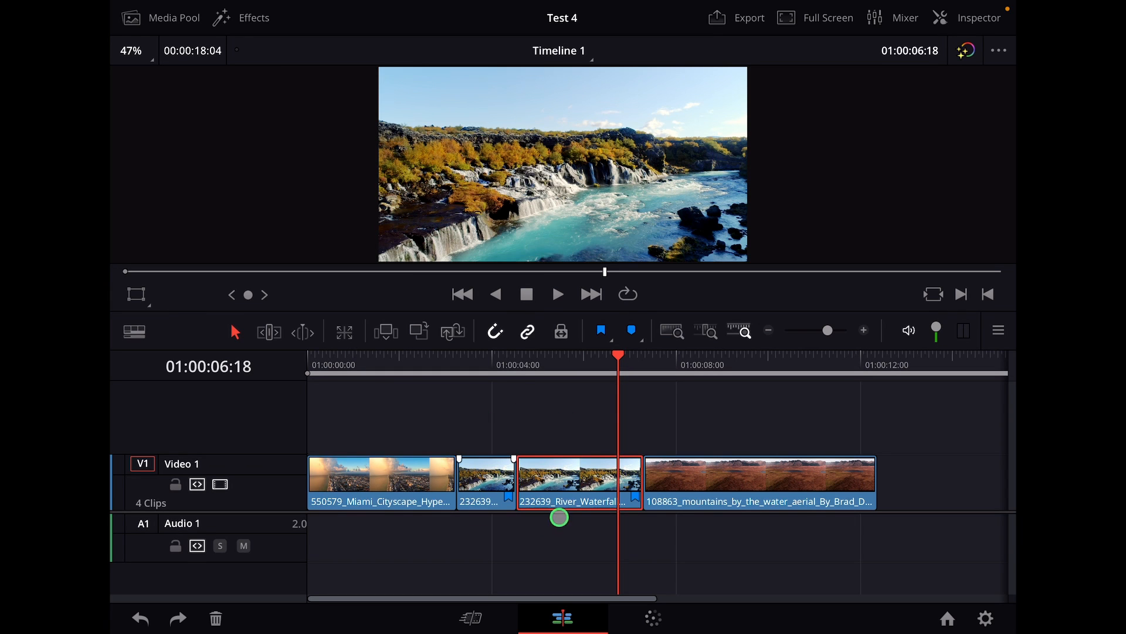
pyautogui.click(174, 18)
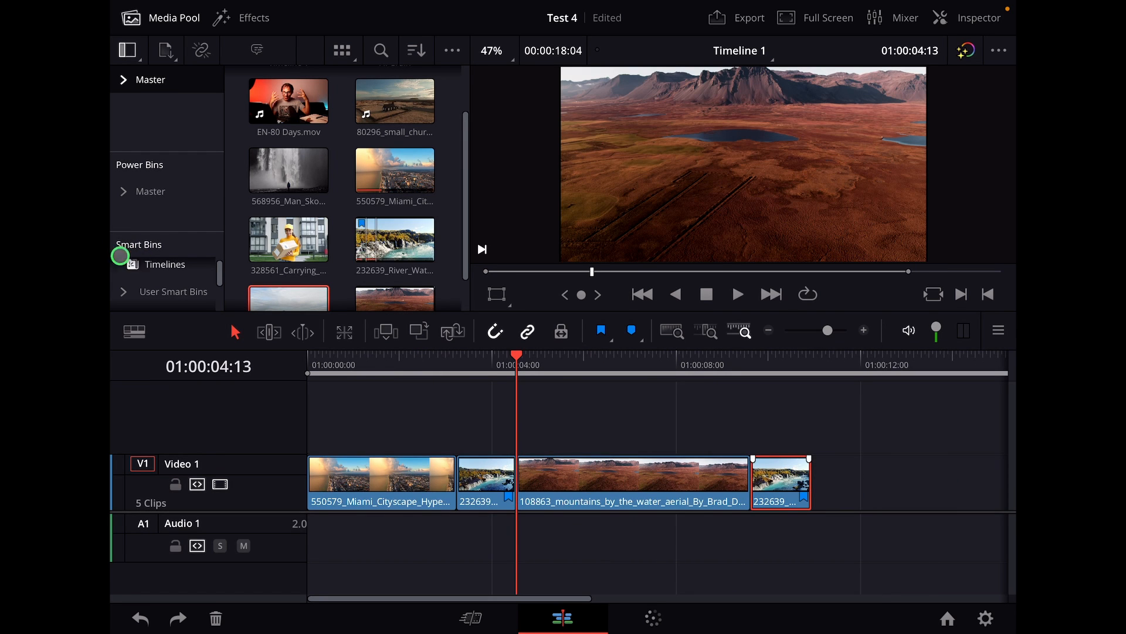
# Step: Add the note 'Sky replacement' to the waterfall clip's blue flag, then go to the Color page
pyautogui.moveTo(517, 354); pyautogui.dragTo(373, 354)
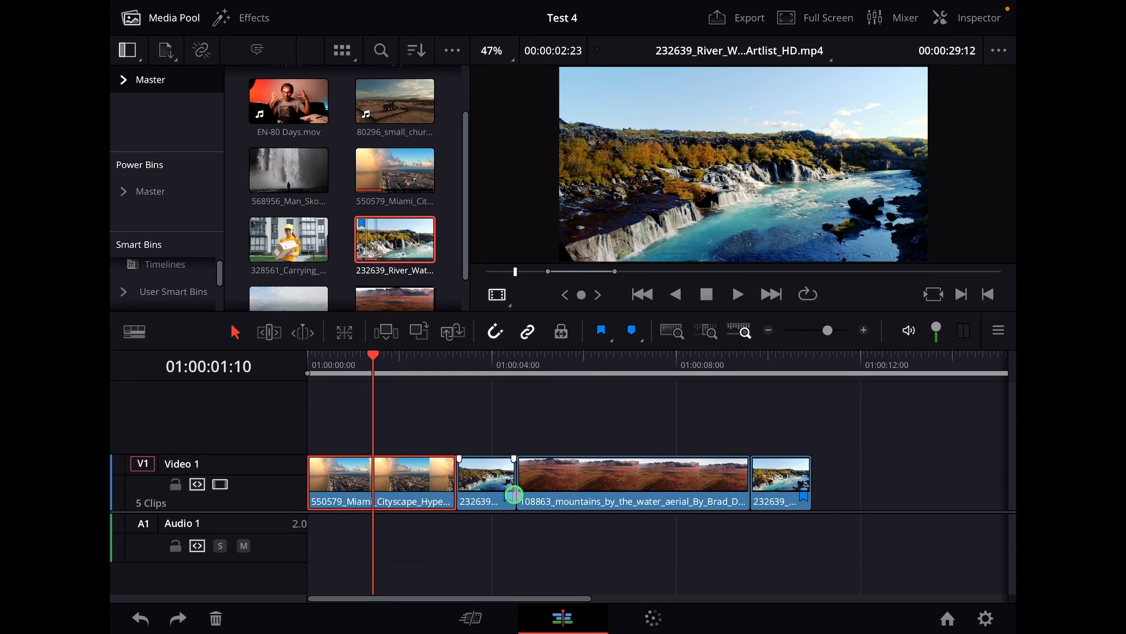
pyautogui.click(516, 494)
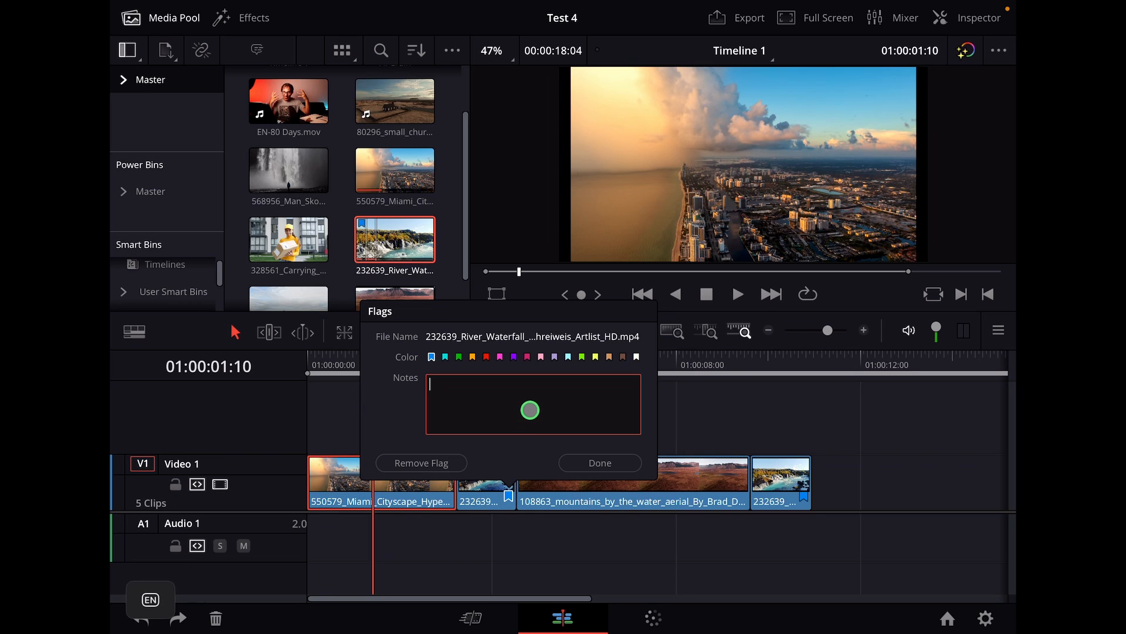
pyautogui.write('Sky repla')
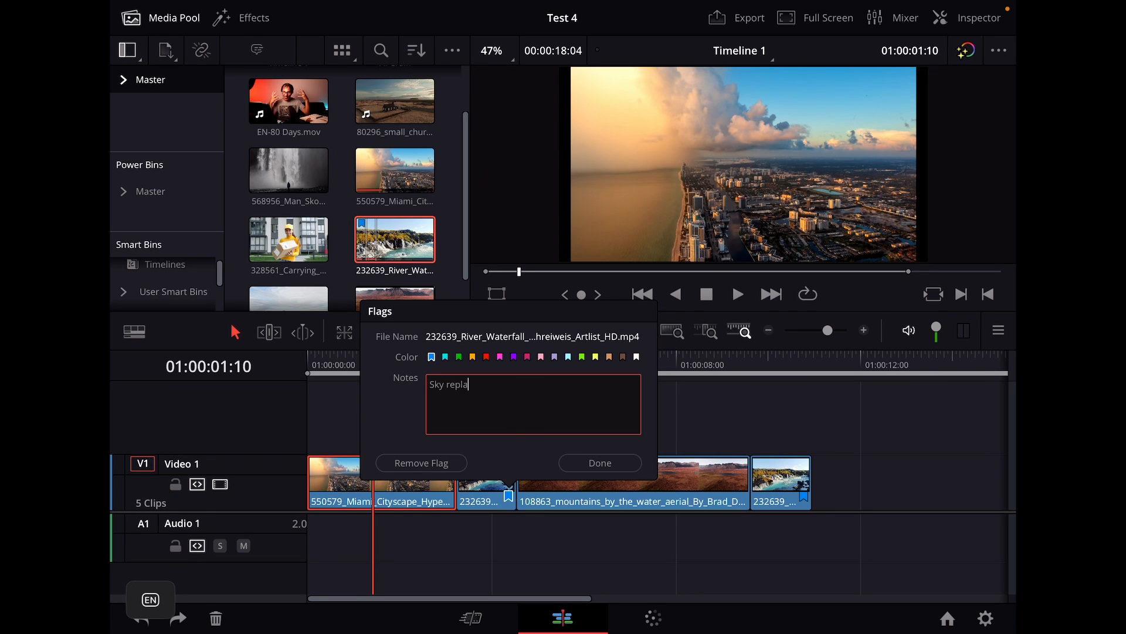
pyautogui.click(600, 462)
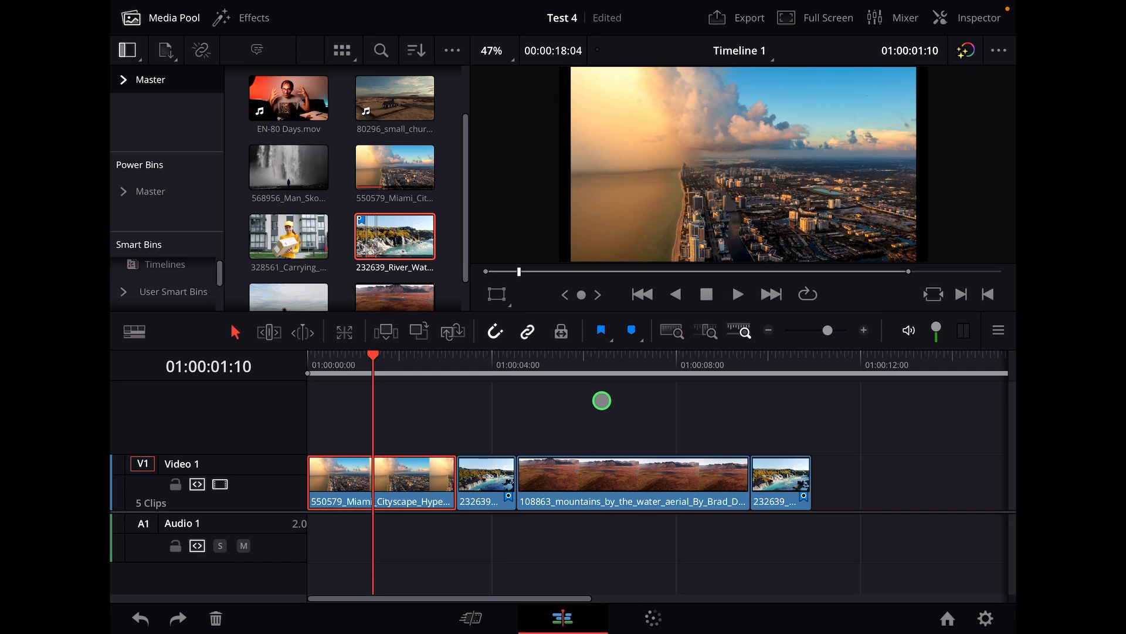
pyautogui.moveTo(656, 599)
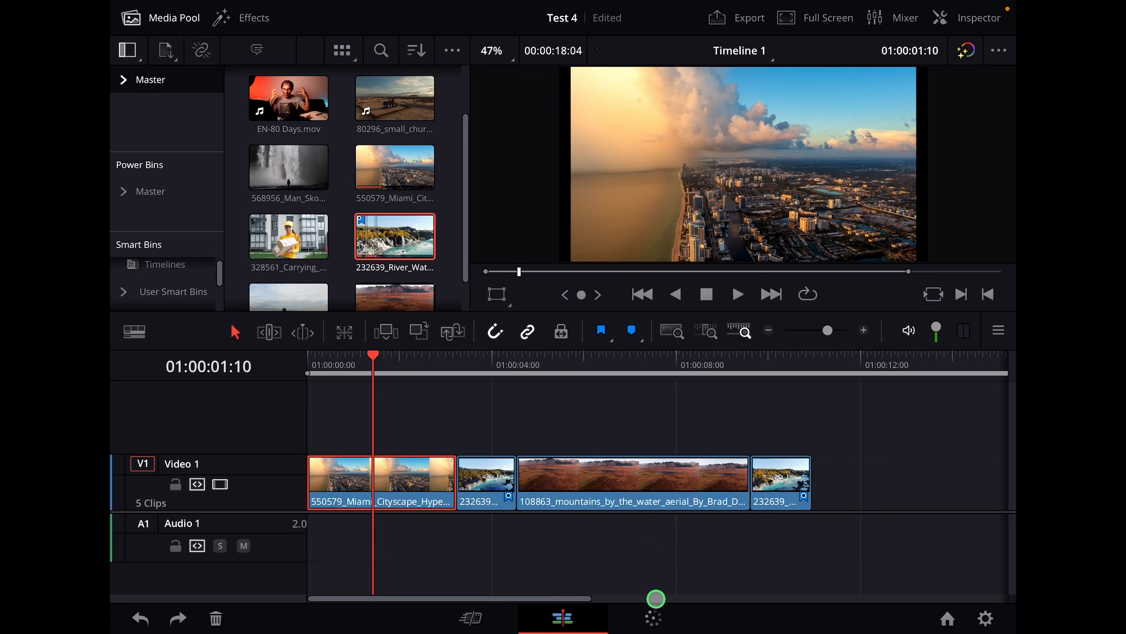
pyautogui.click(653, 617)
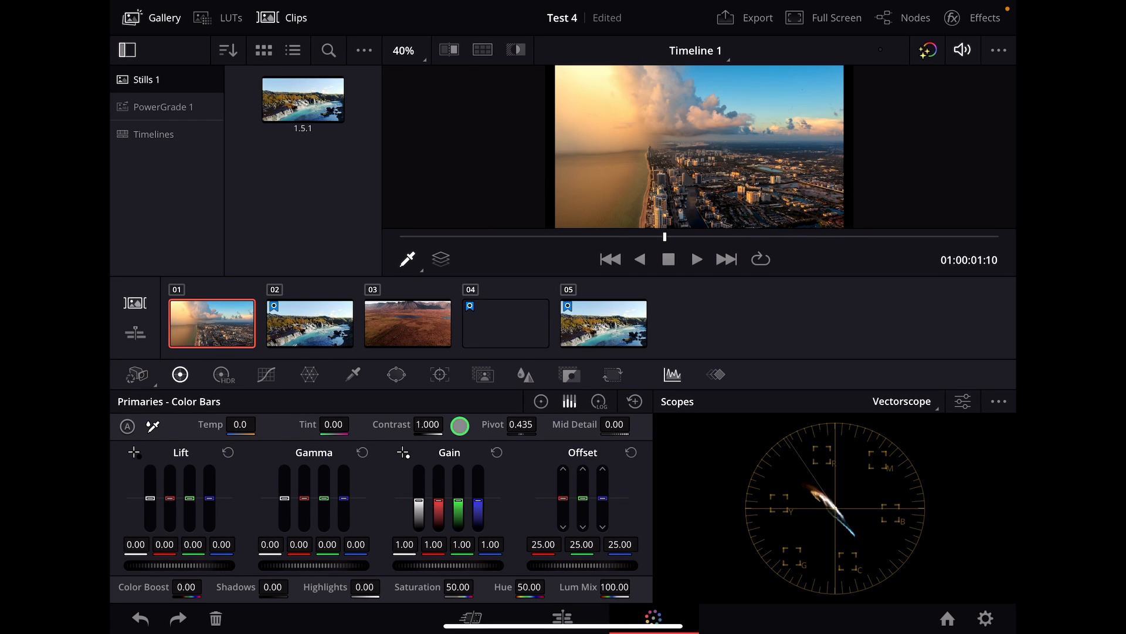
# Step: Check clip 04's flag note on the Color page, select clip 02, and return to the Edit page
pyautogui.click(505, 322)
pyautogui.write('Sky replacement')
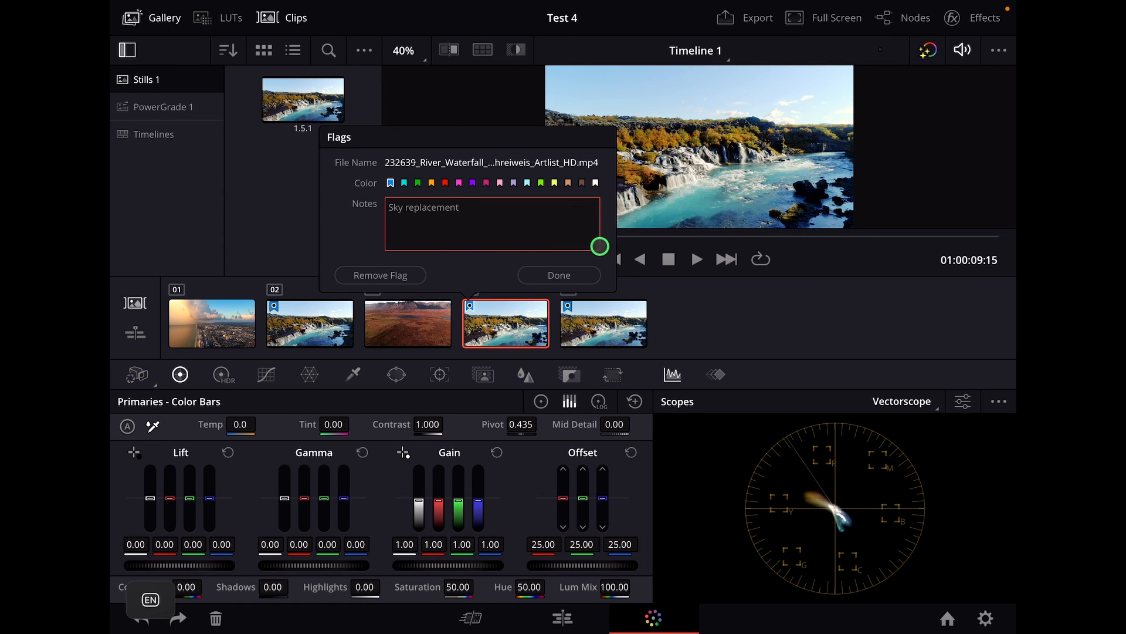
pyautogui.click(559, 275)
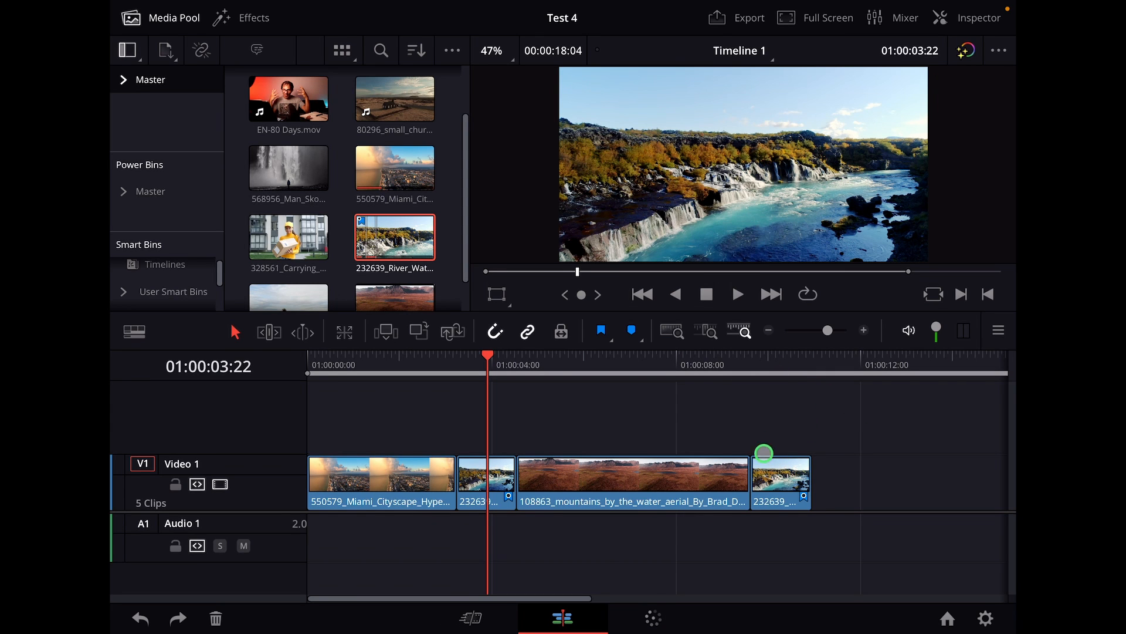
pyautogui.click(652, 617)
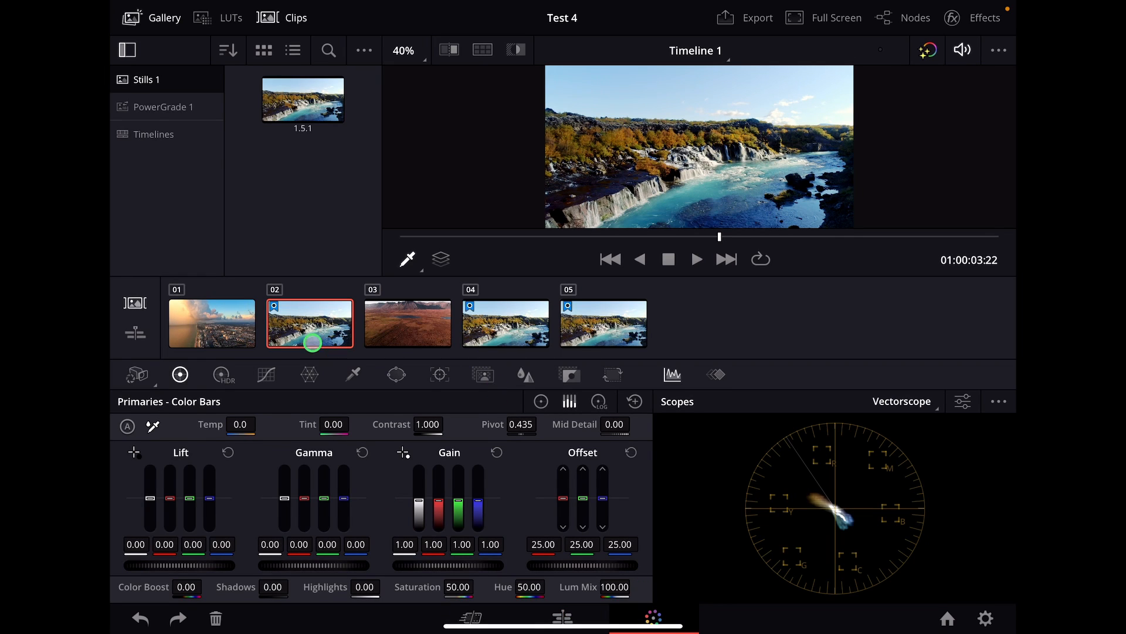
pyautogui.click(568, 308)
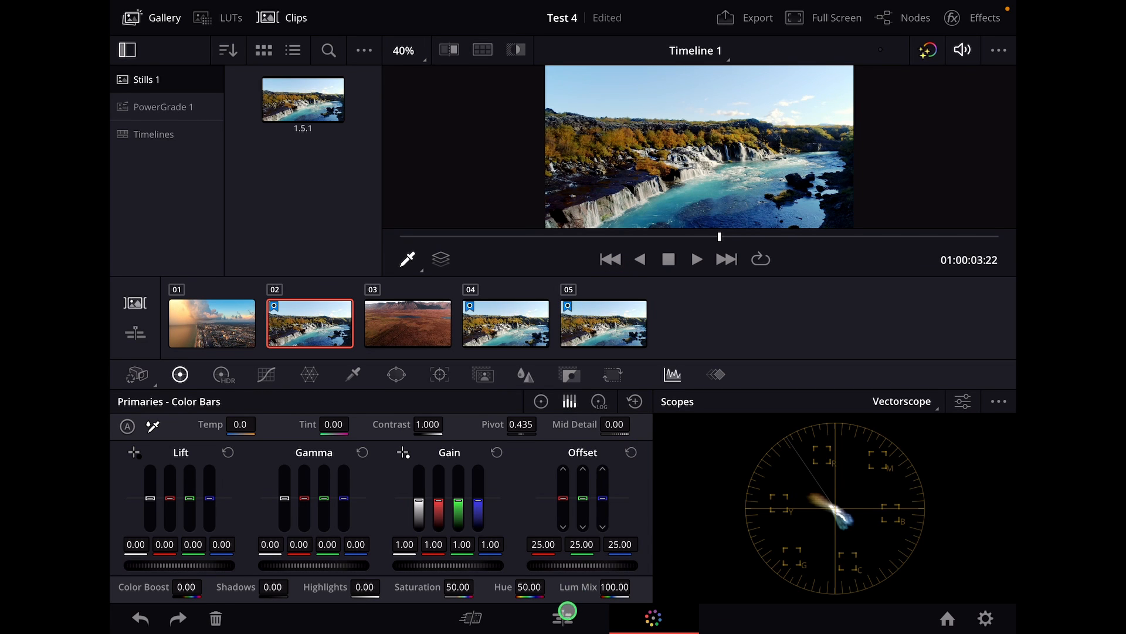
pyautogui.click(562, 616)
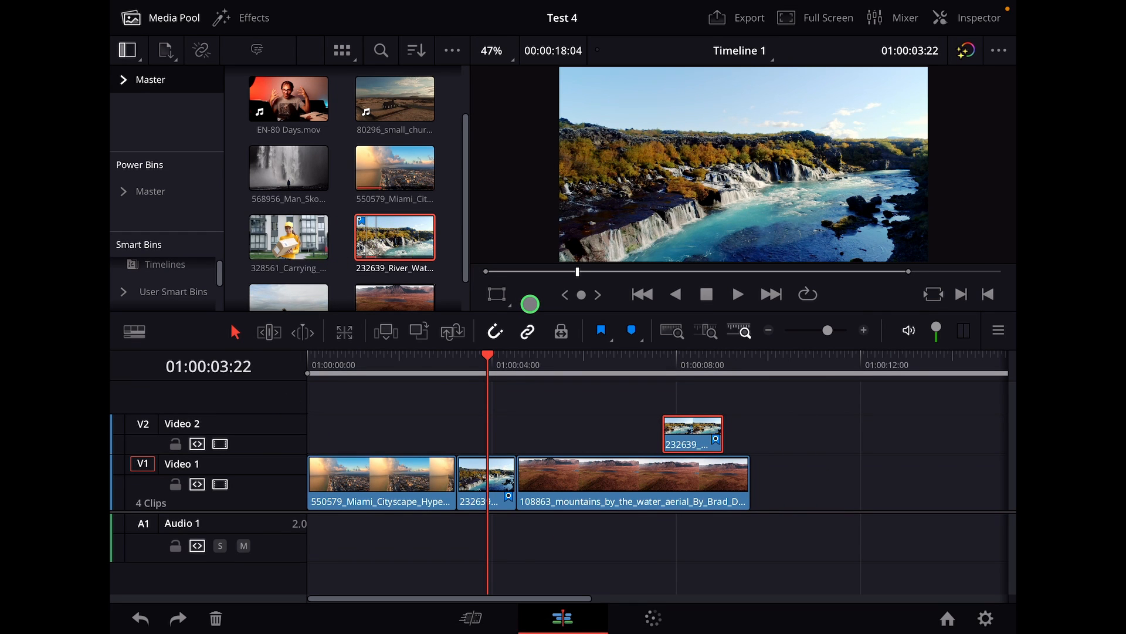
# Step: Give the Video 2 waterfall clip a pink flag with a note about the grass
pyautogui.click(690, 364)
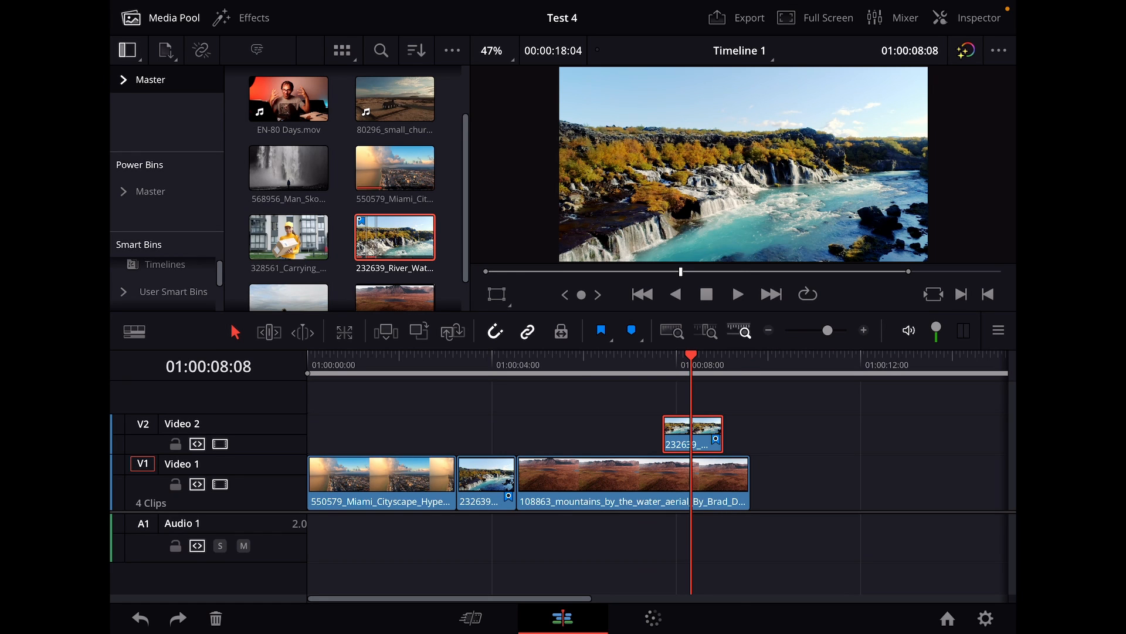
pyautogui.click(599, 330)
pyautogui.write('Make g')
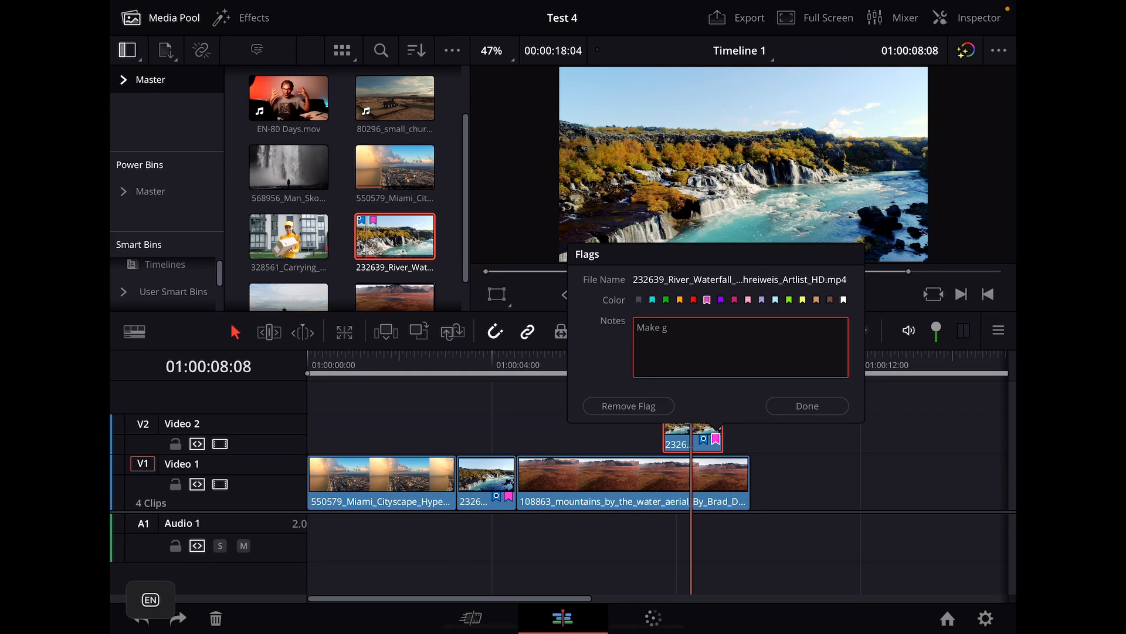
pyautogui.click(806, 405)
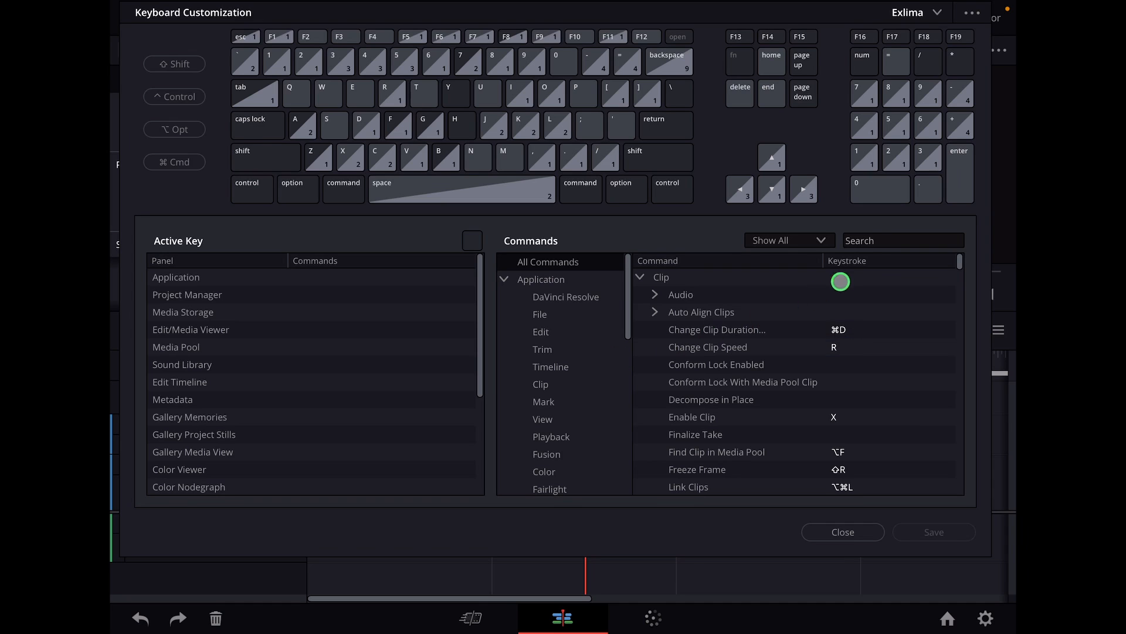
# Step: Search 'Flag' in Keyboard Customization and assign 9 as the Add Flag > Blue shortcut
pyautogui.write('Flag')
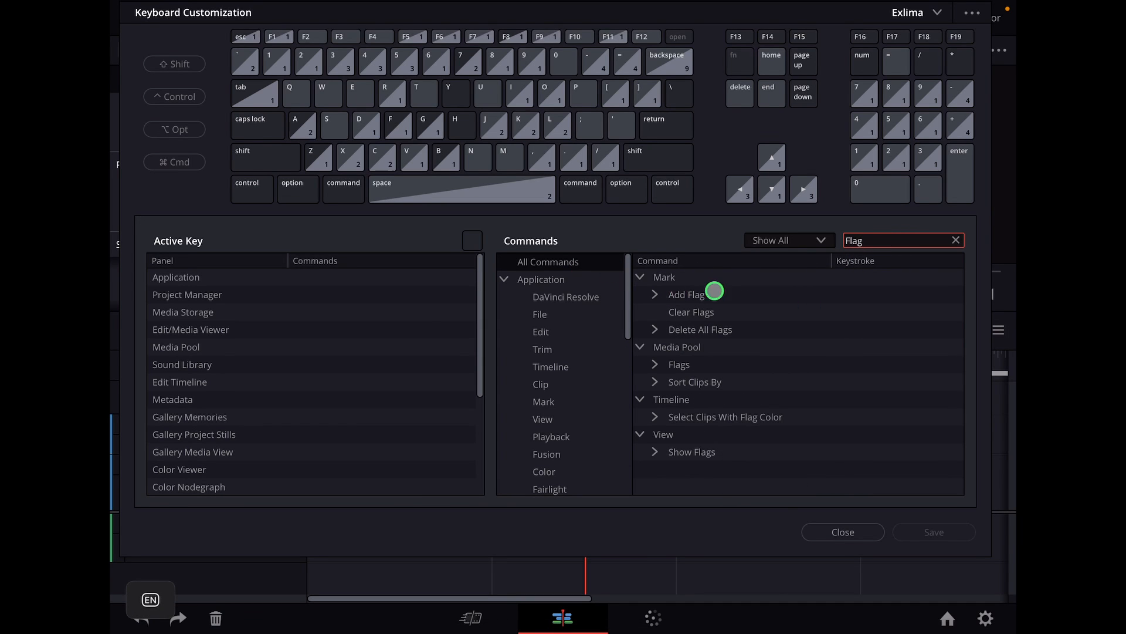
pyautogui.click(655, 293)
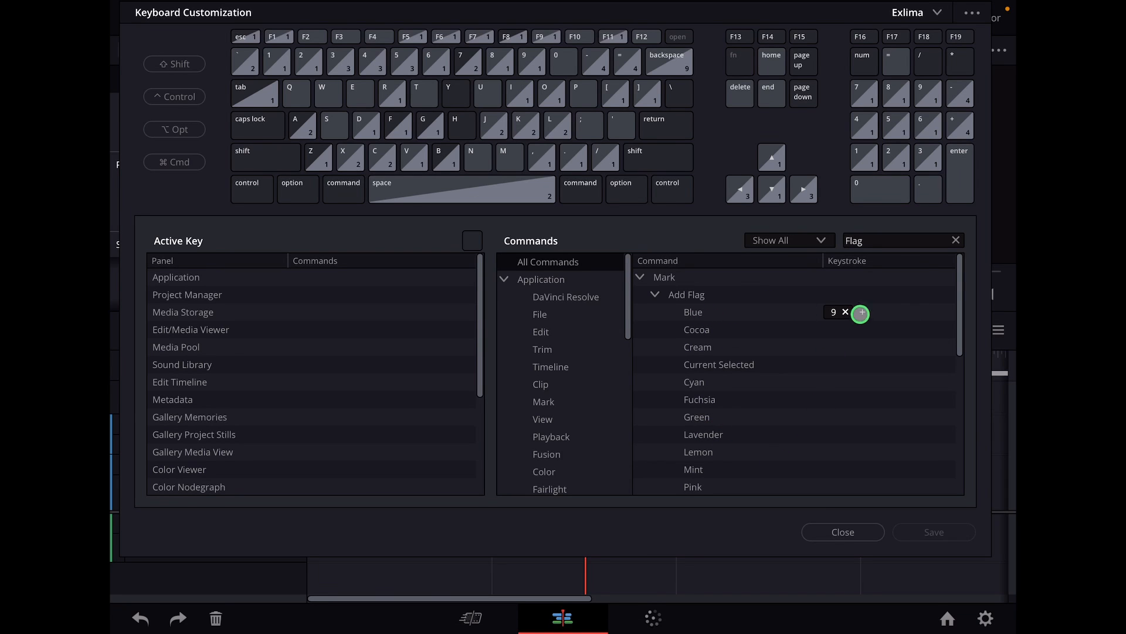
pyautogui.click(843, 531)
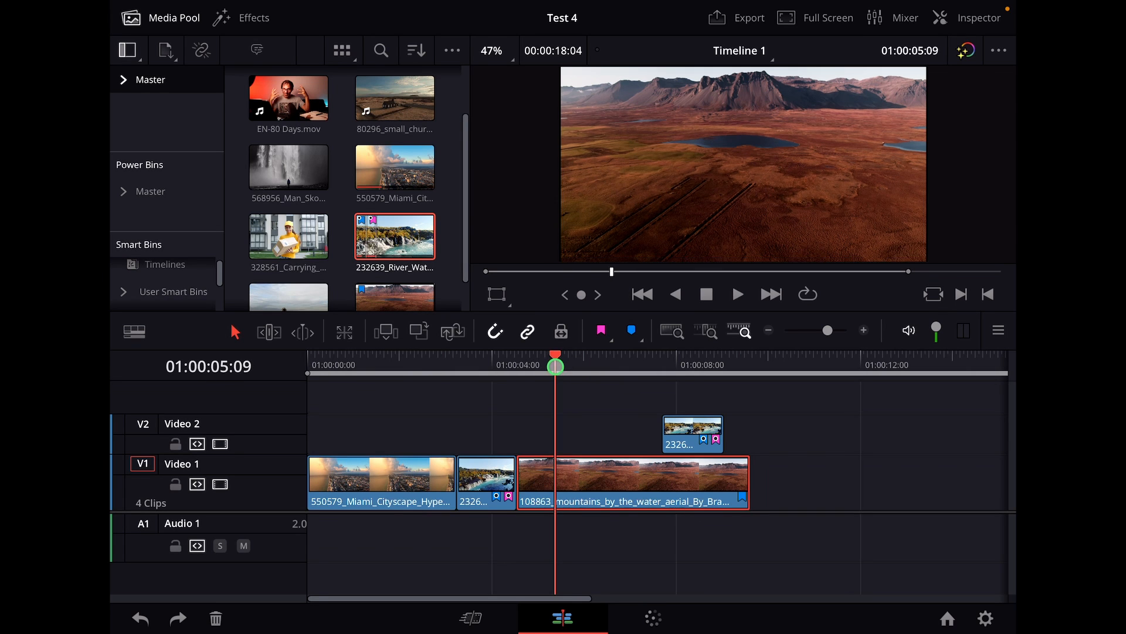
# Step: Place Marker 1 at 00:00:02:13 on the Miami cityscape clip and pick its colour
pyautogui.click(419, 372)
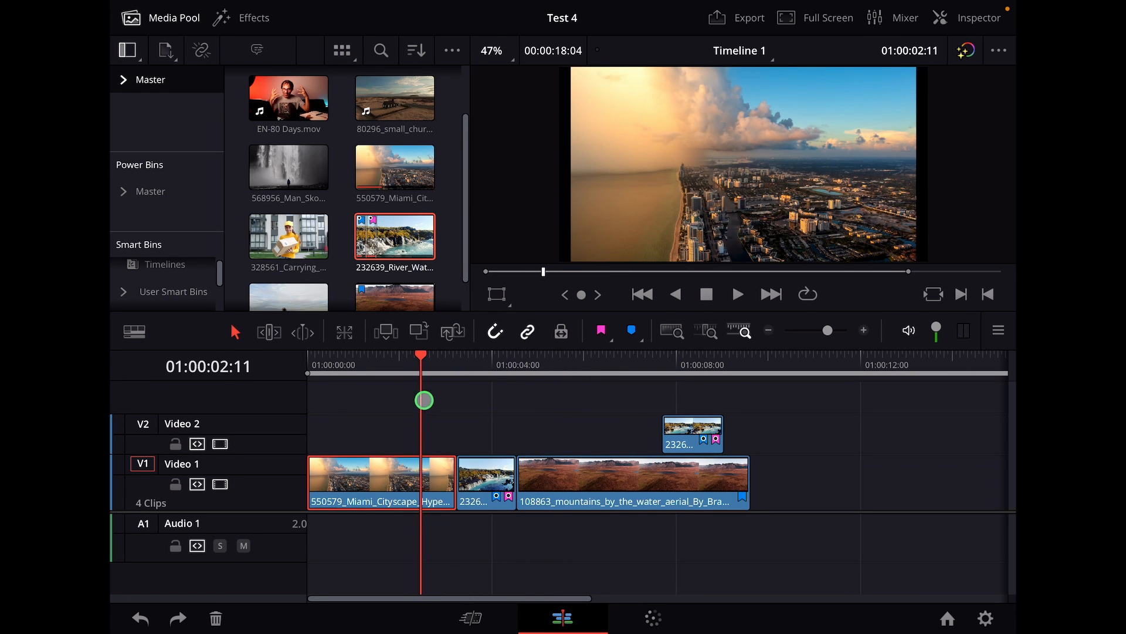
pyautogui.click(631, 331)
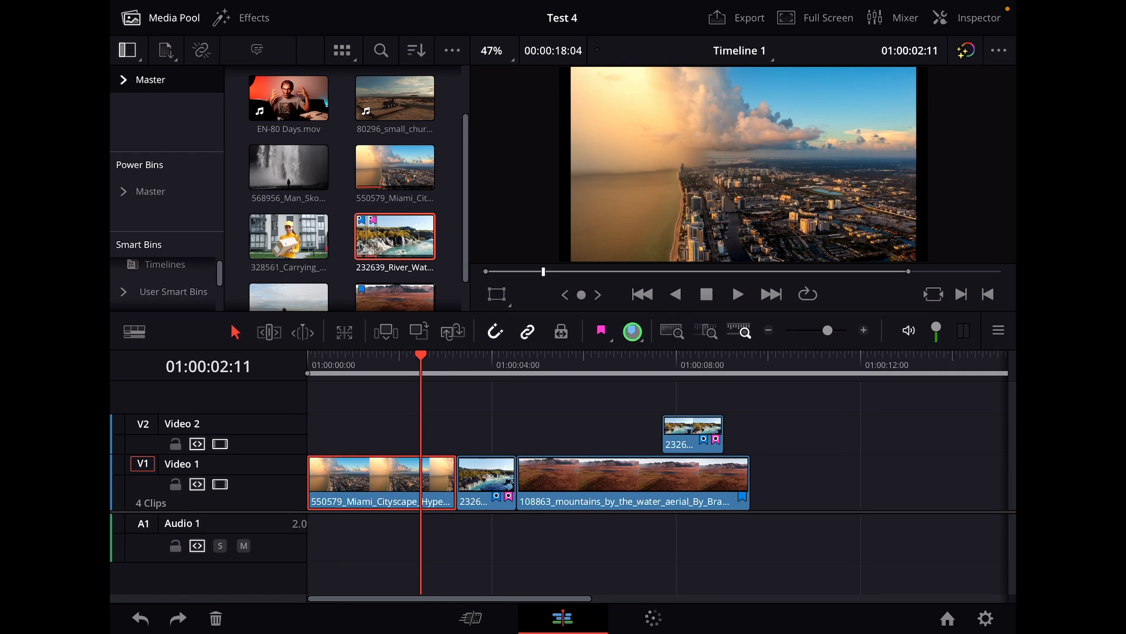
pyautogui.click(599, 331)
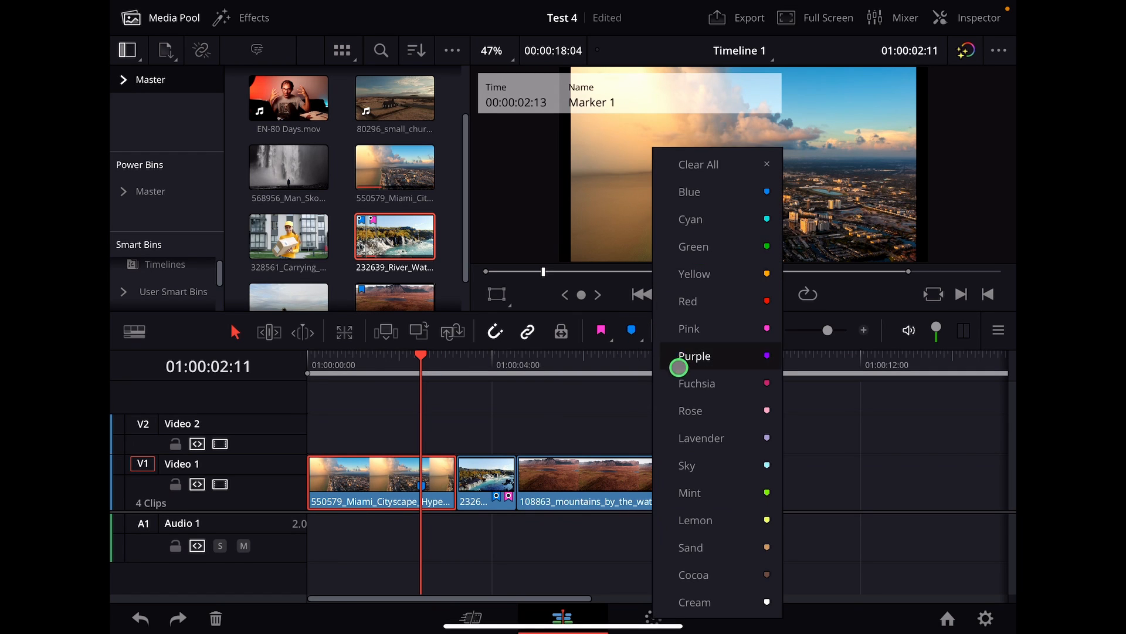